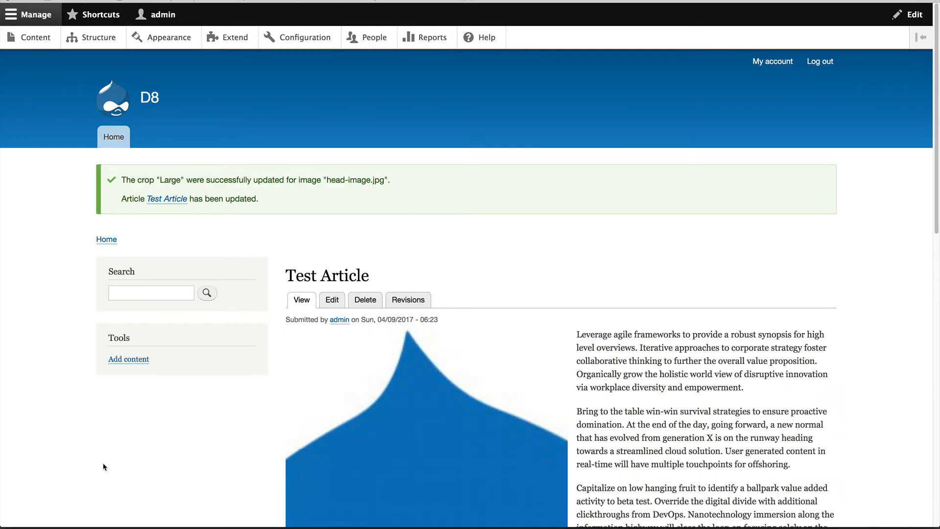
- Edit Test Article and expand the image's 'Crop image (cropping applied)' section showing the Large crop
scroll(down, 3)
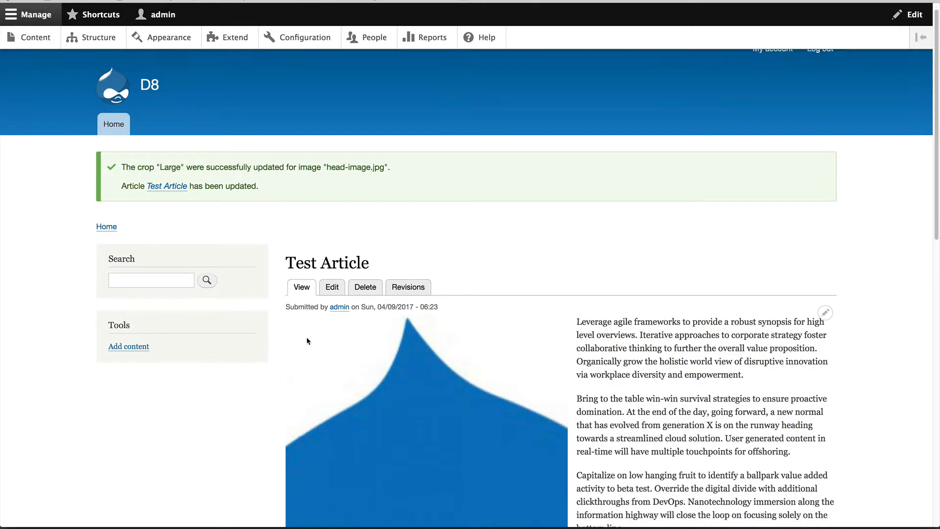
scroll(down, 3)
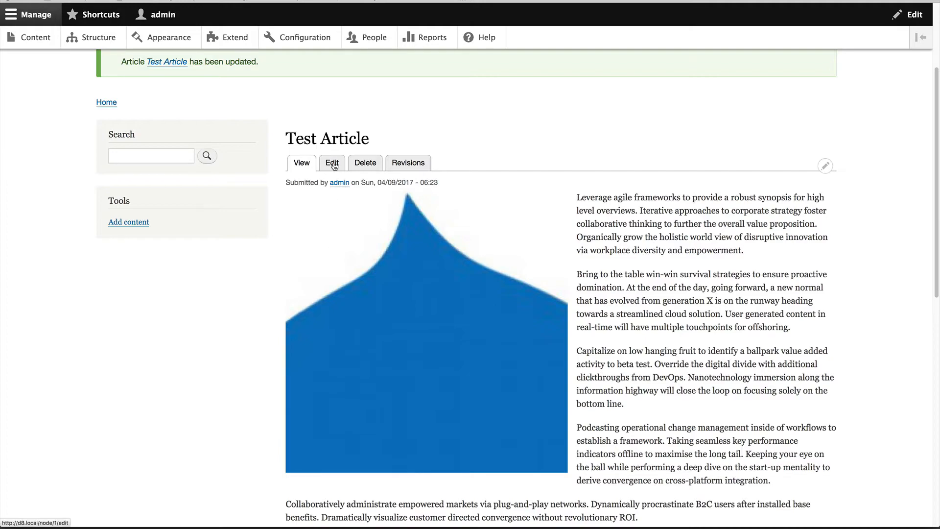
click(332, 162)
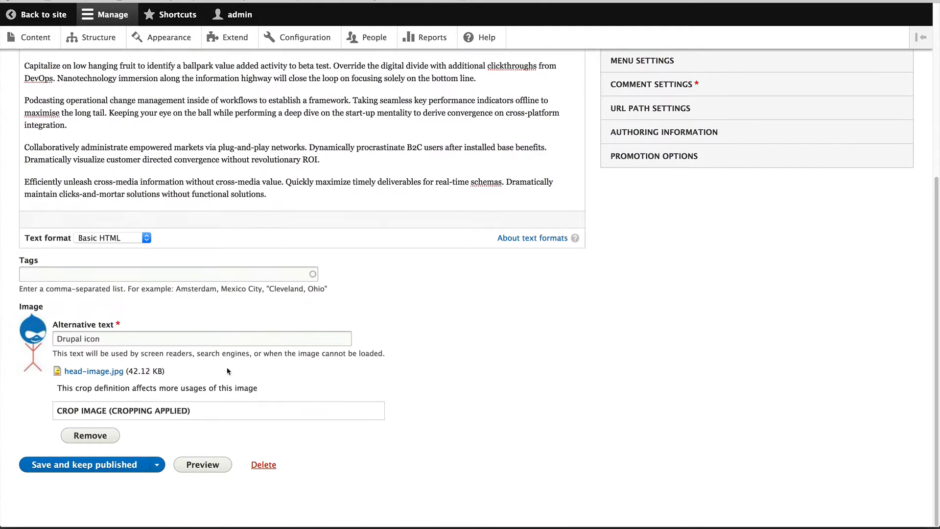
click(219, 410)
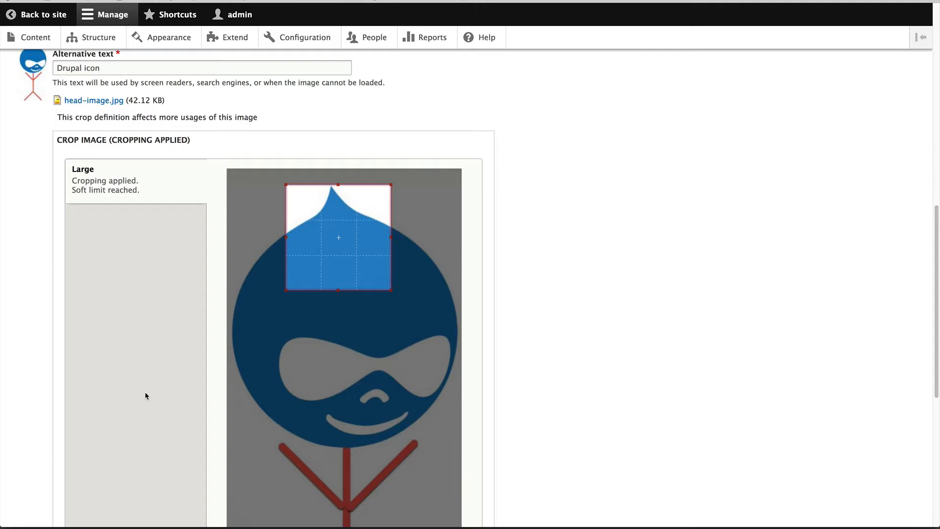
mouse_move(235, 37)
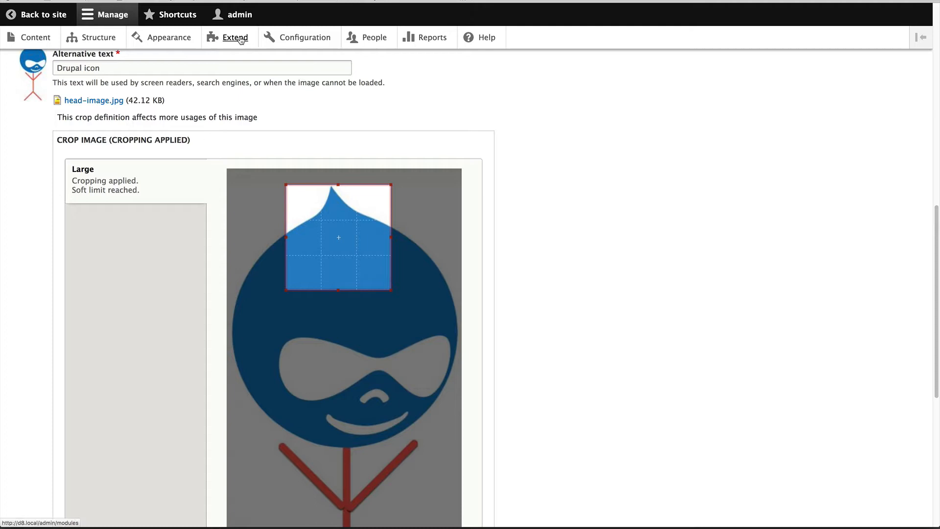
- On the Extend page, filter modules for 'foca' and tick Focal Point for installation
click(235, 37)
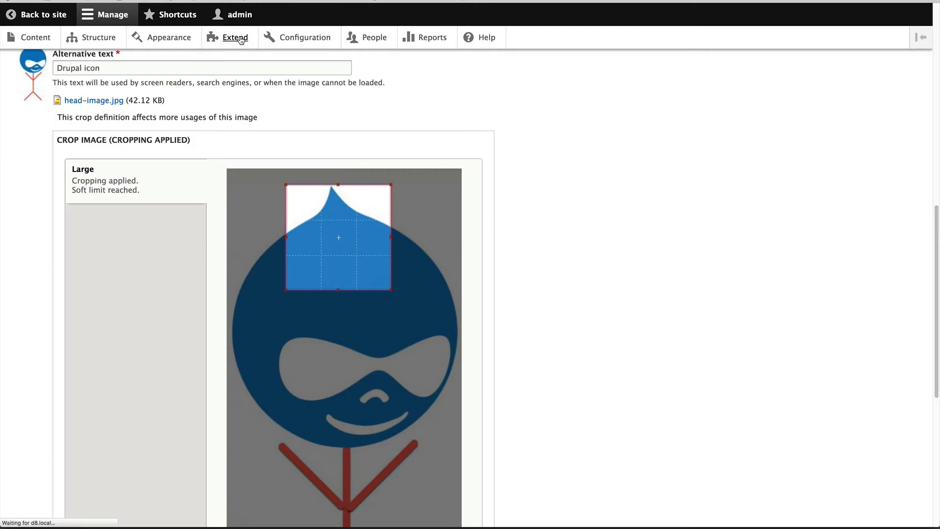
click(235, 37)
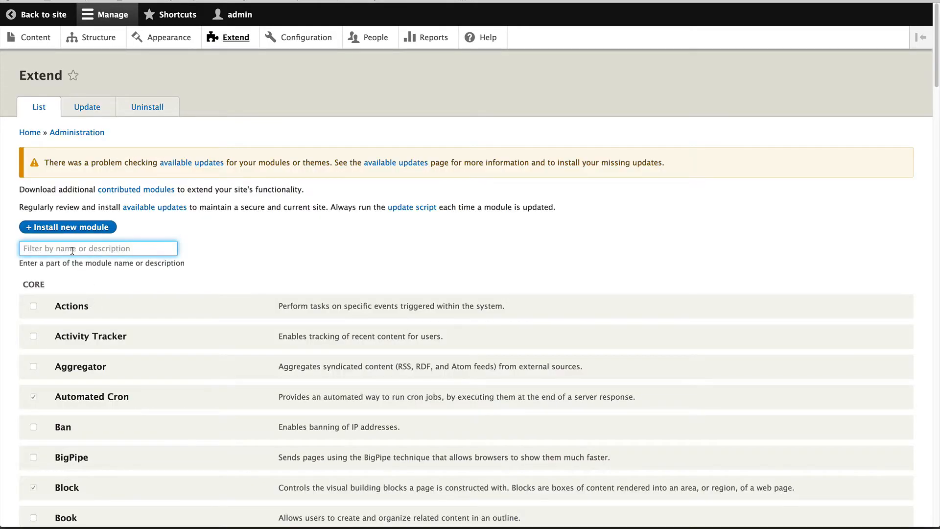
text(foca)
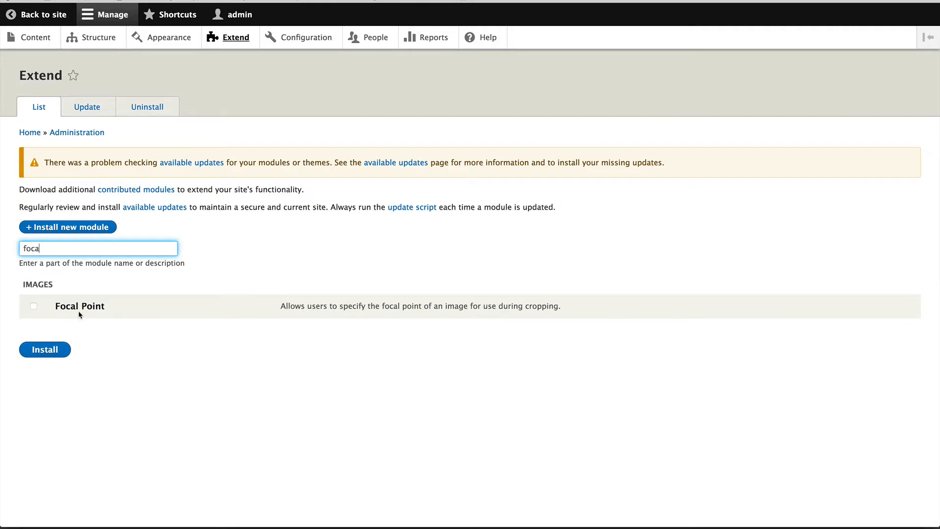
click(44, 349)
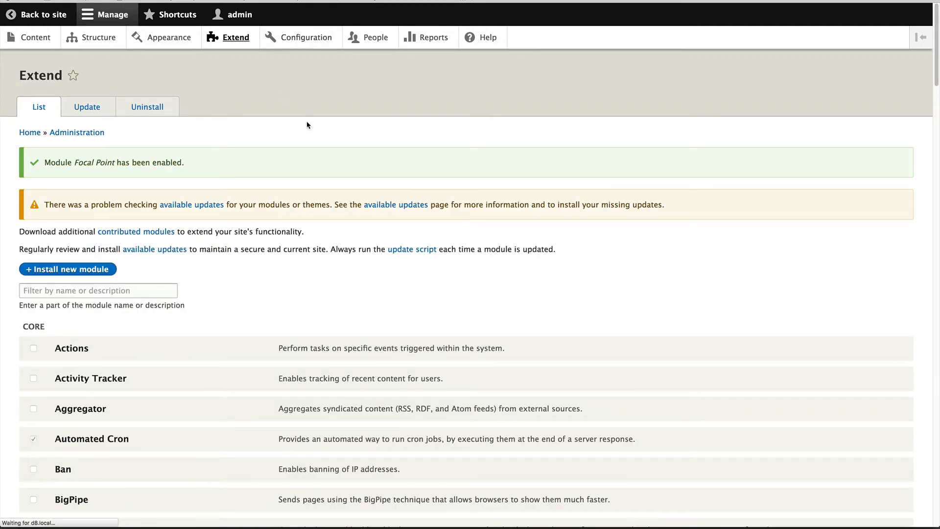
- Navigate from Configuration to the Image styles list under Media
click(305, 37)
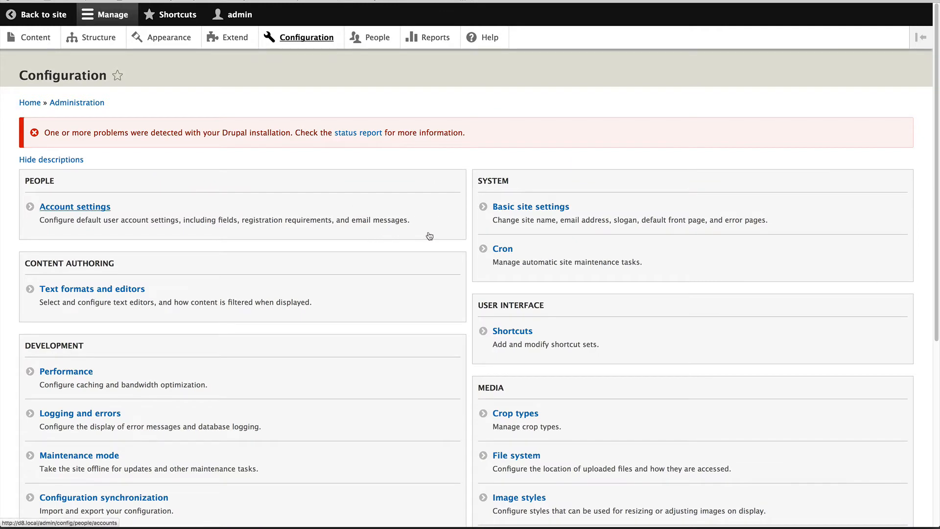
scroll(down, 3)
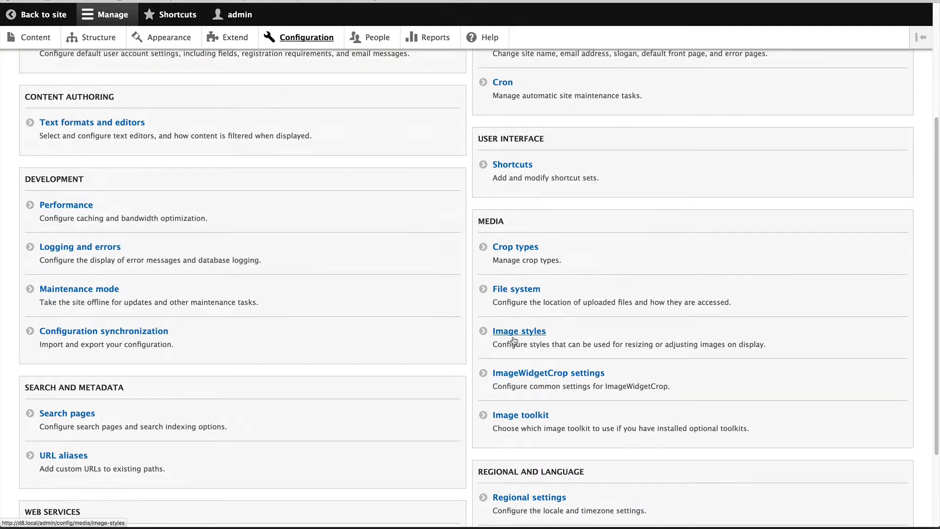
click(519, 330)
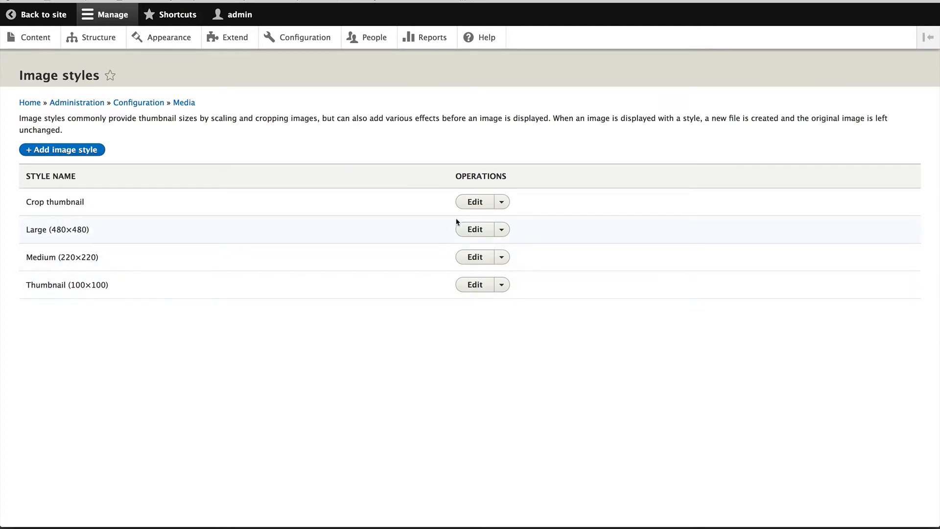
- Add a Focal Point Scale and Crop 480×480 effect to the Large (480×480) image style
click(474, 229)
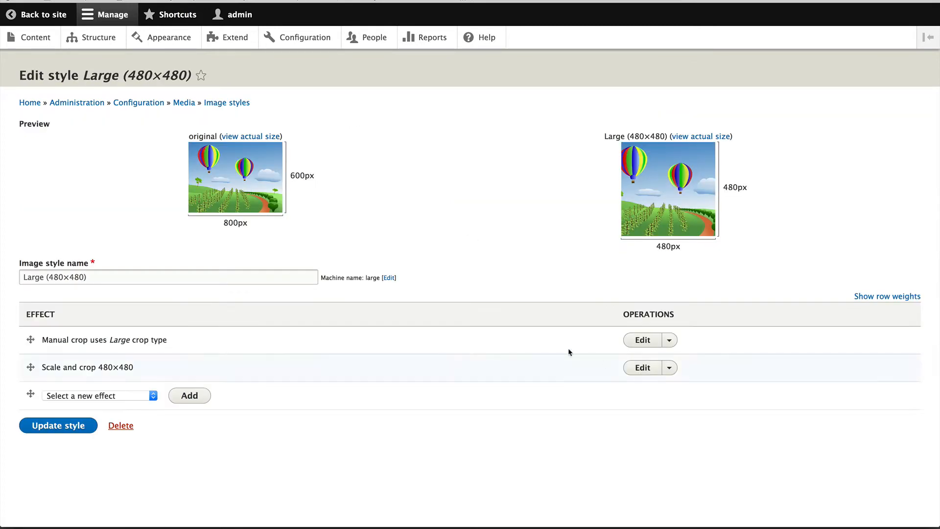
click(99, 395)
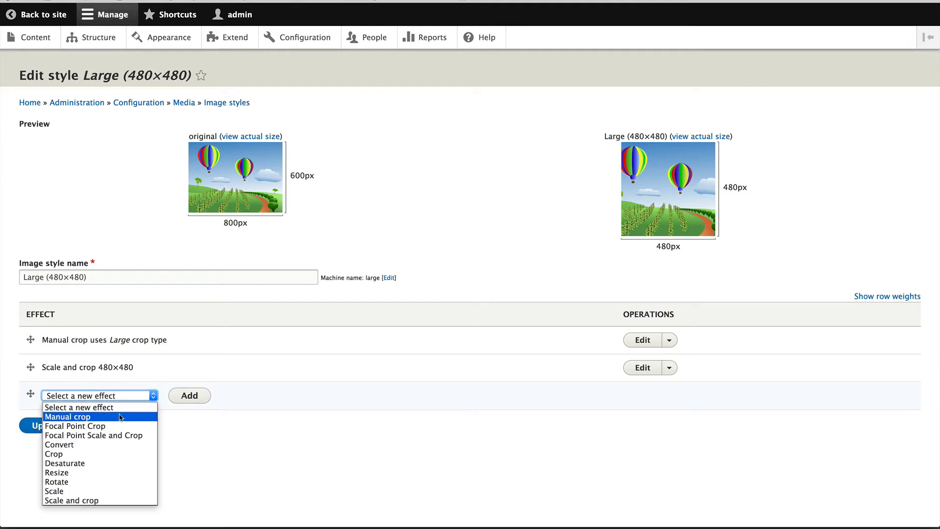
mouse_move(95, 435)
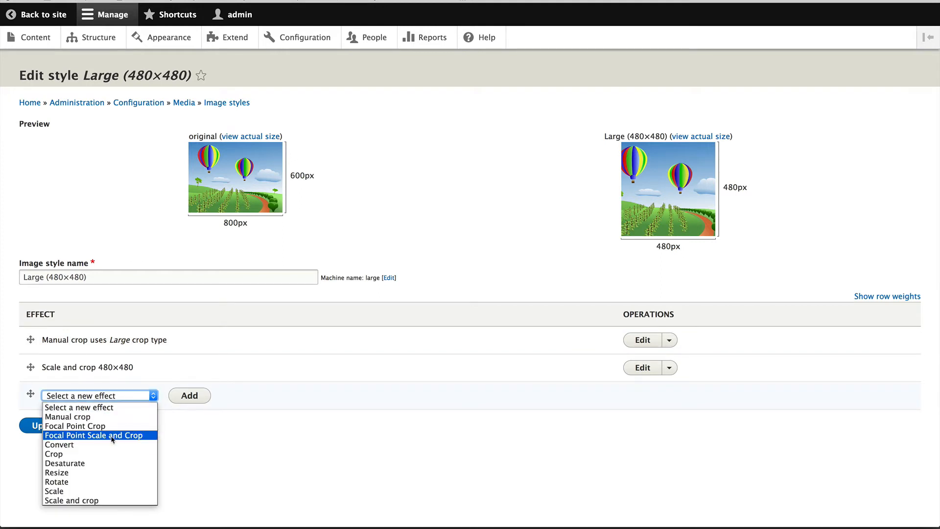
click(94, 435)
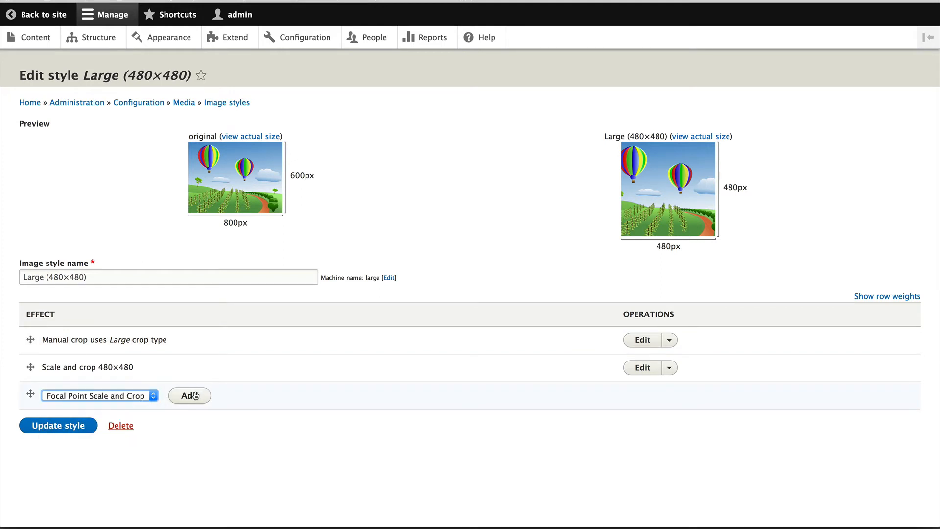
click(189, 394)
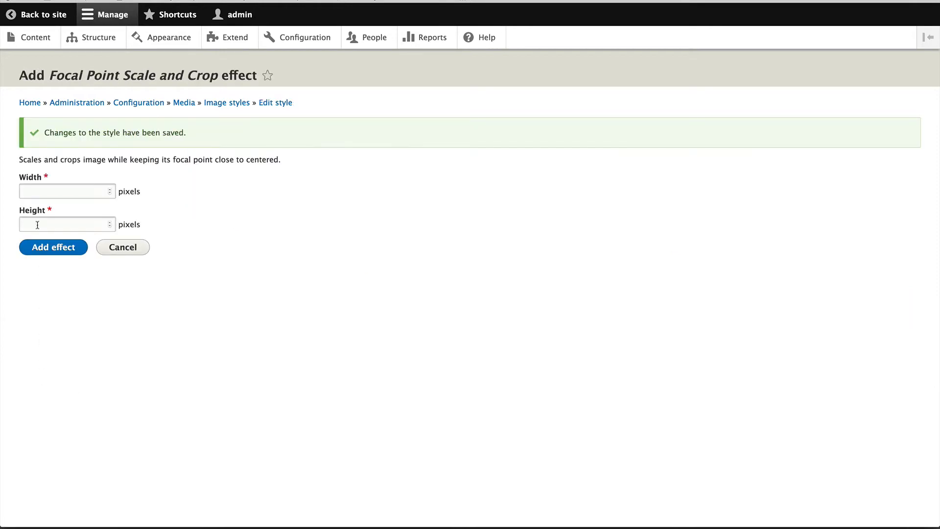
text(4)
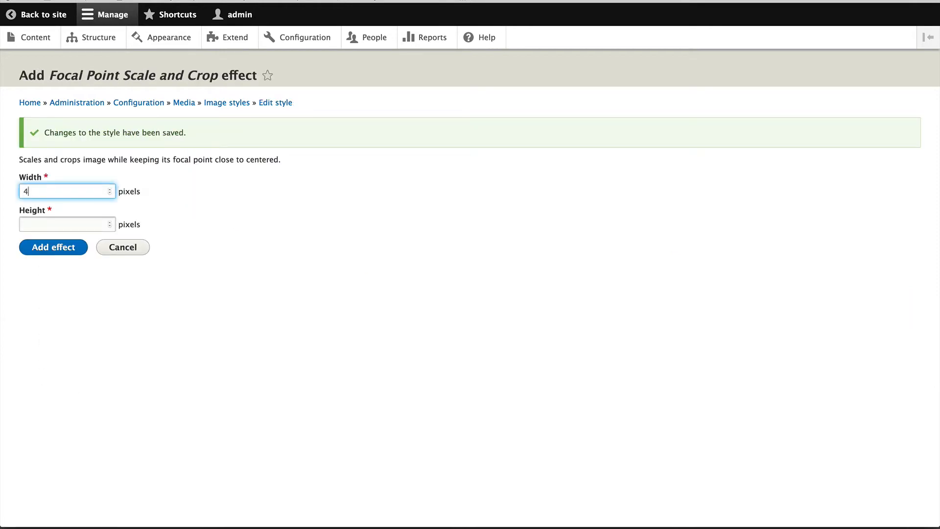
text(480)
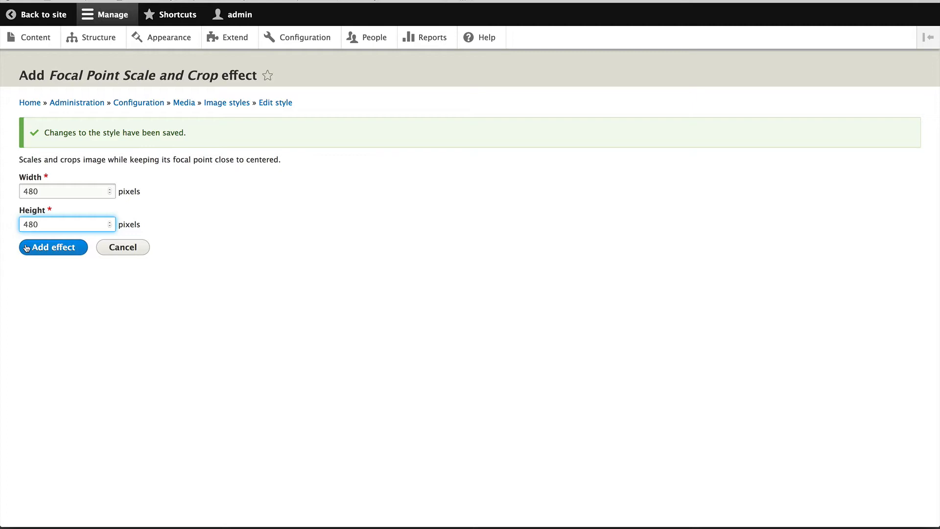
click(52, 247)
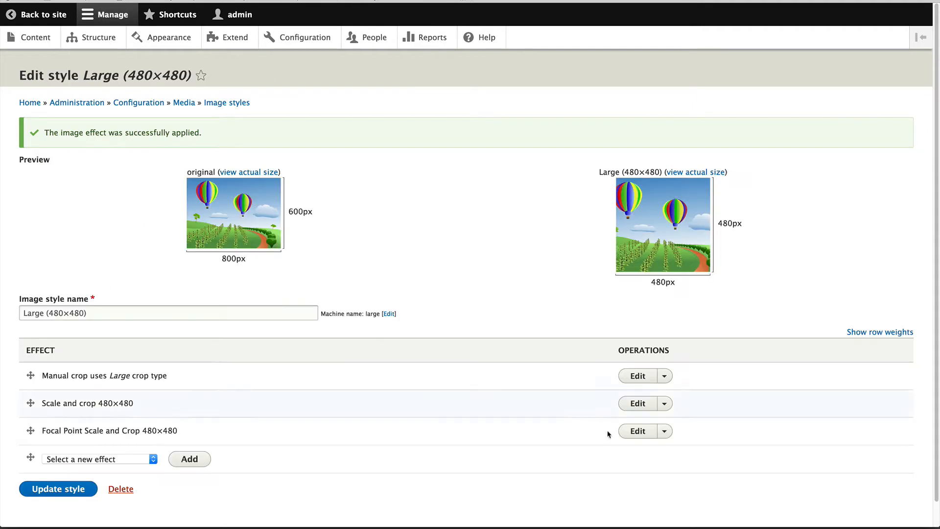
- Delete the Large style's Scale and crop and Manual crop effects, update the style, and begin editing Medium
click(665, 402)
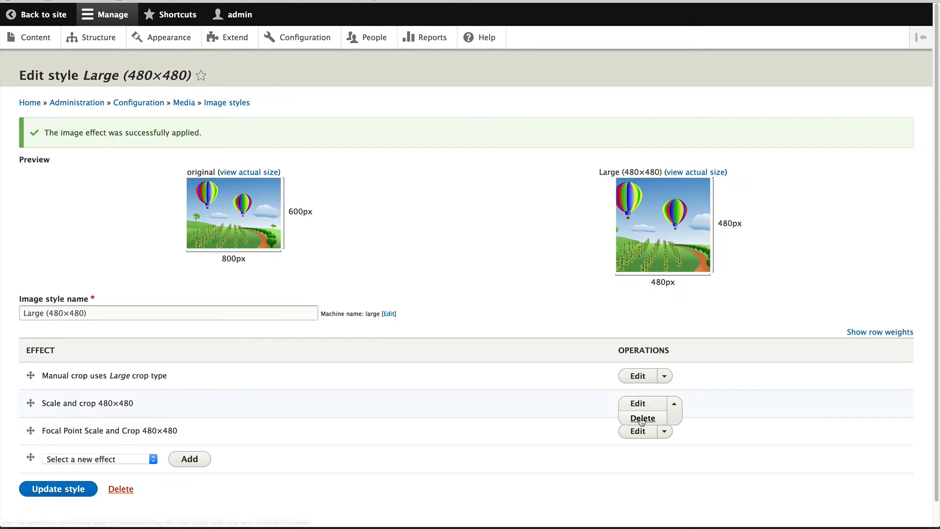
click(643, 419)
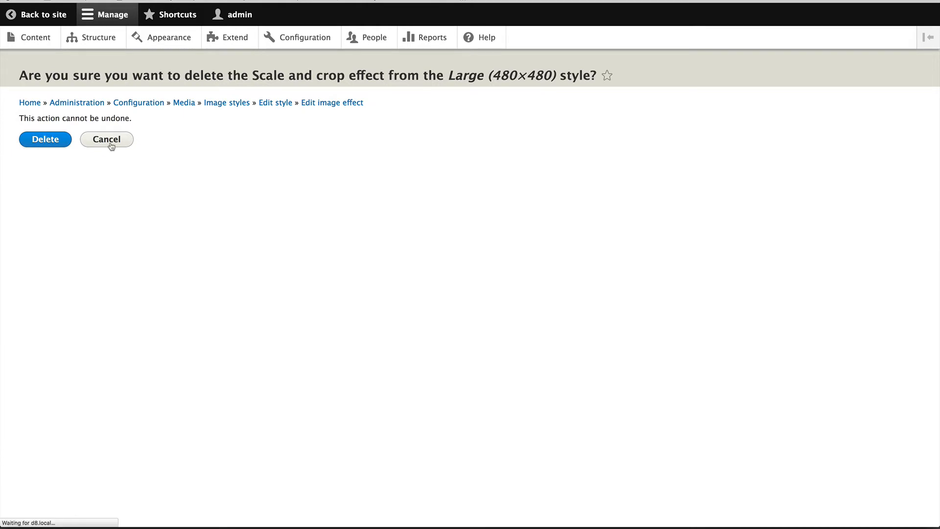
click(45, 139)
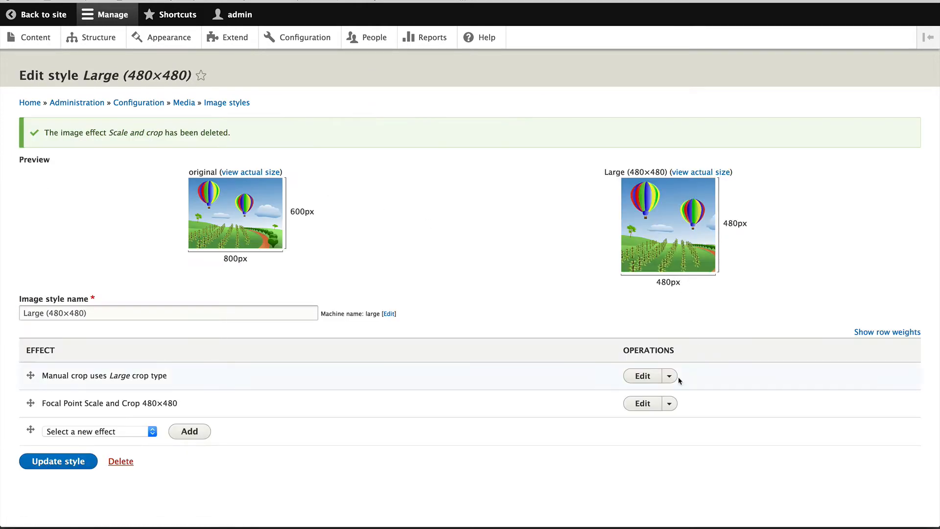
click(670, 375)
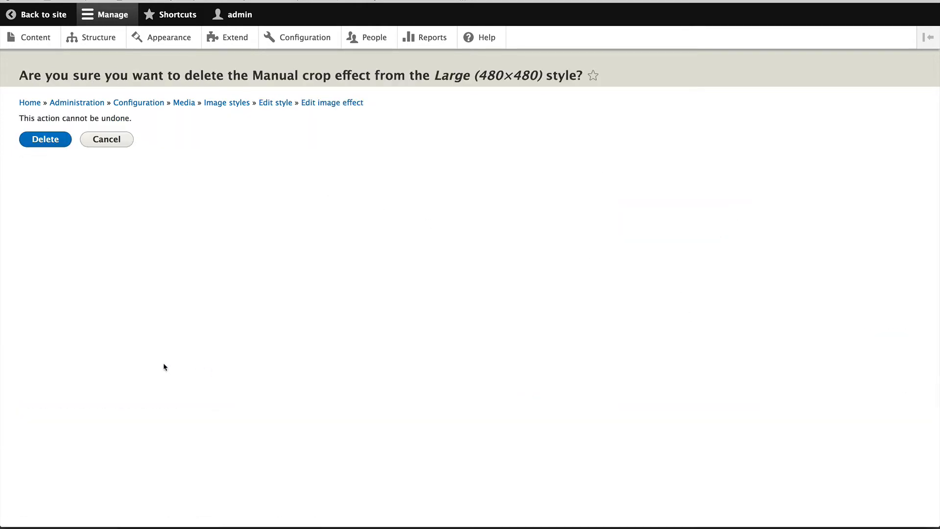
click(45, 139)
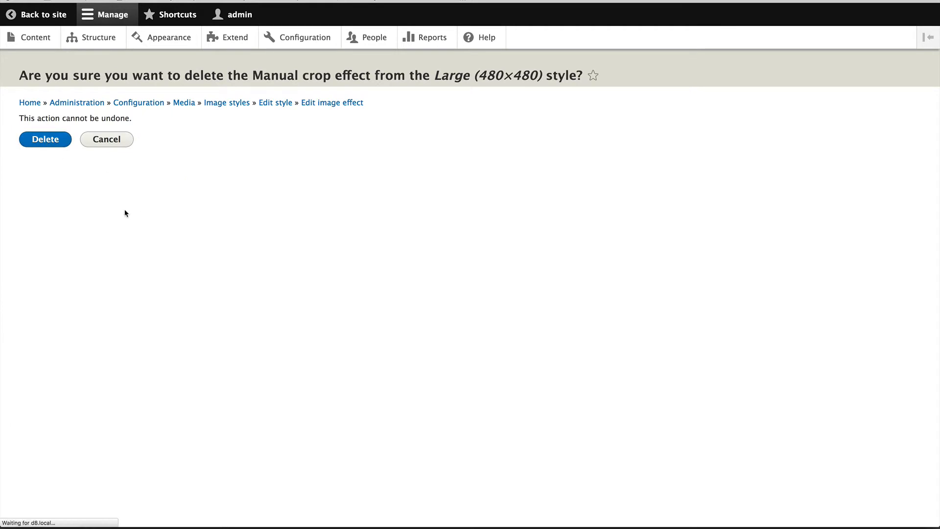
click(44, 139)
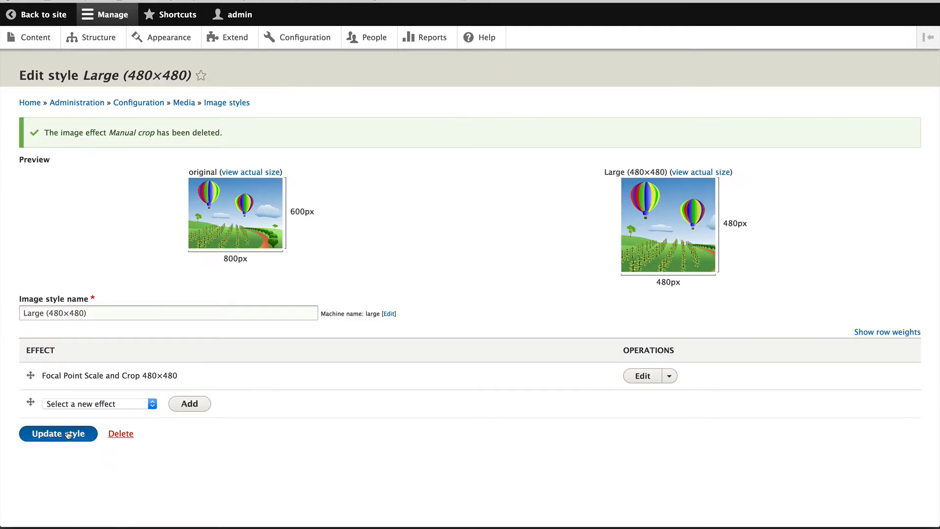
click(58, 433)
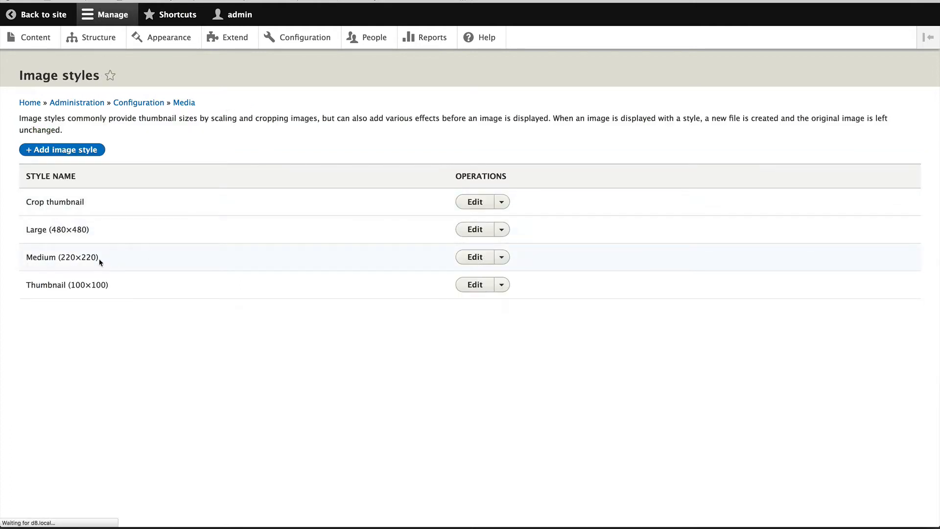
click(474, 256)
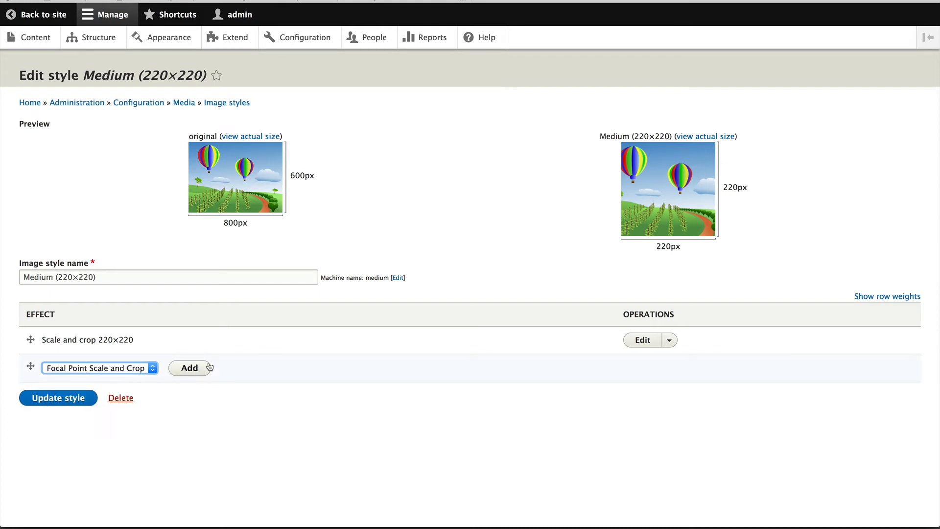
- Add a Focal Point Scale and Crop 220×220 effect to the Medium style
click(189, 368)
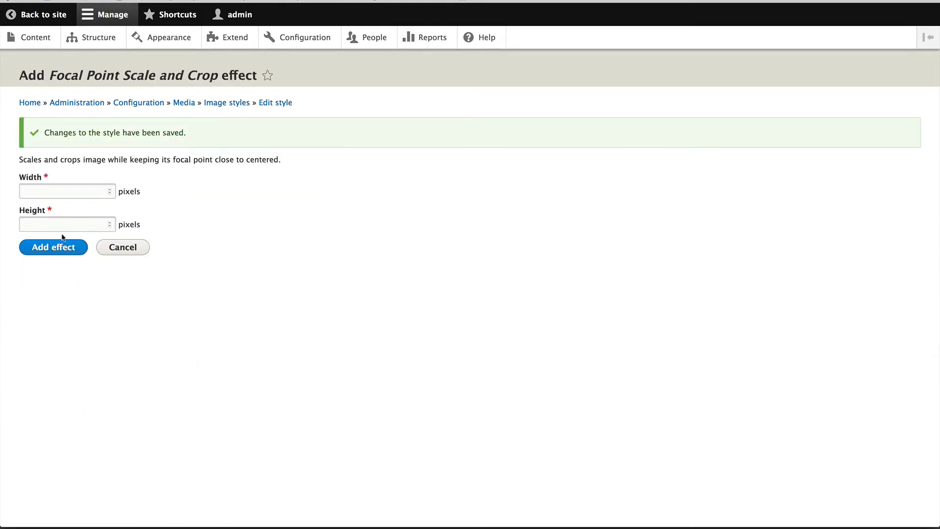
text(200)
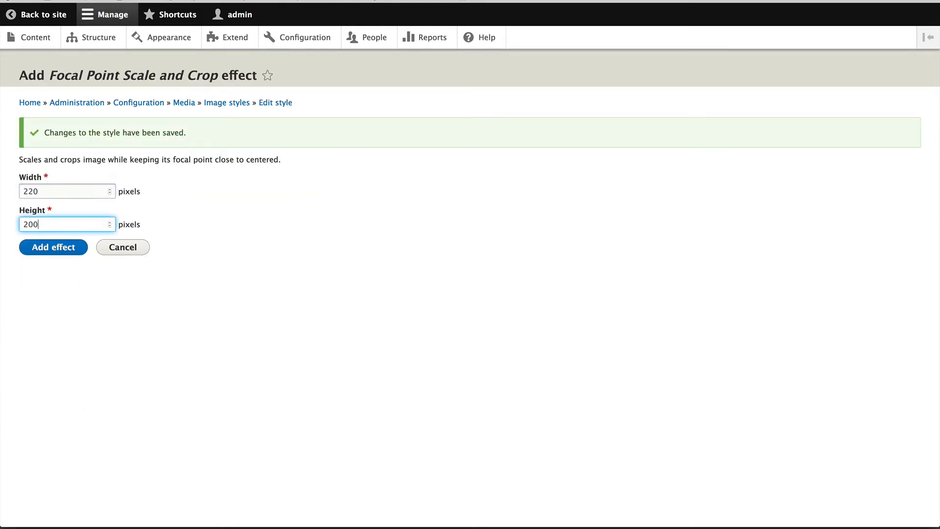
click(53, 247)
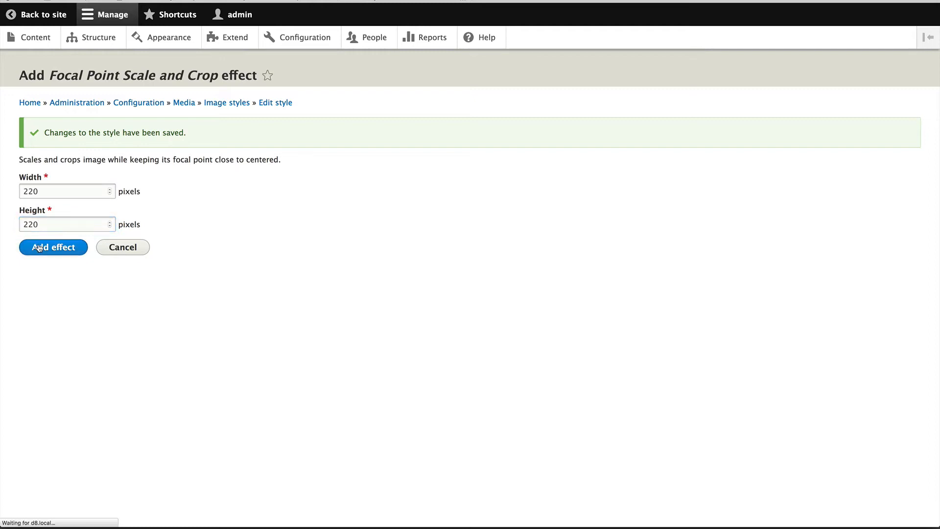
click(53, 247)
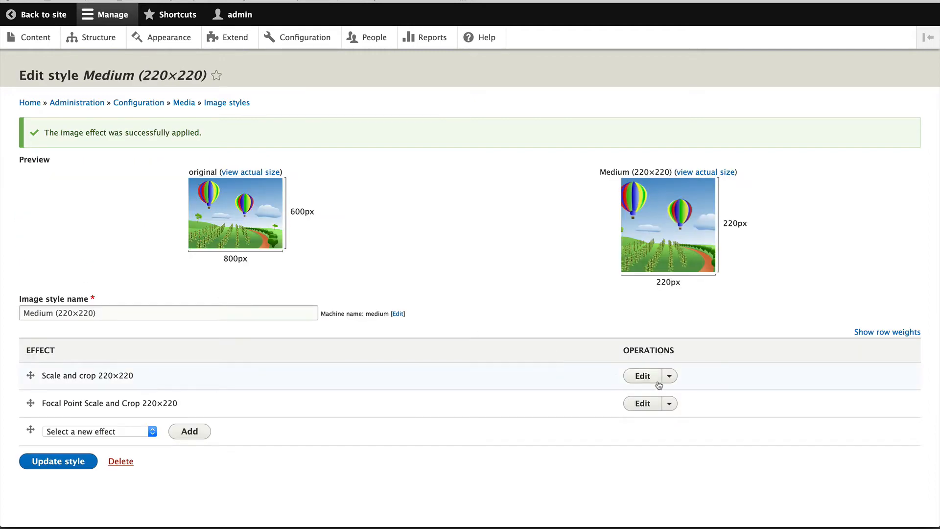
- Delete the Medium style's old Scale and crop effect and update the style
click(669, 376)
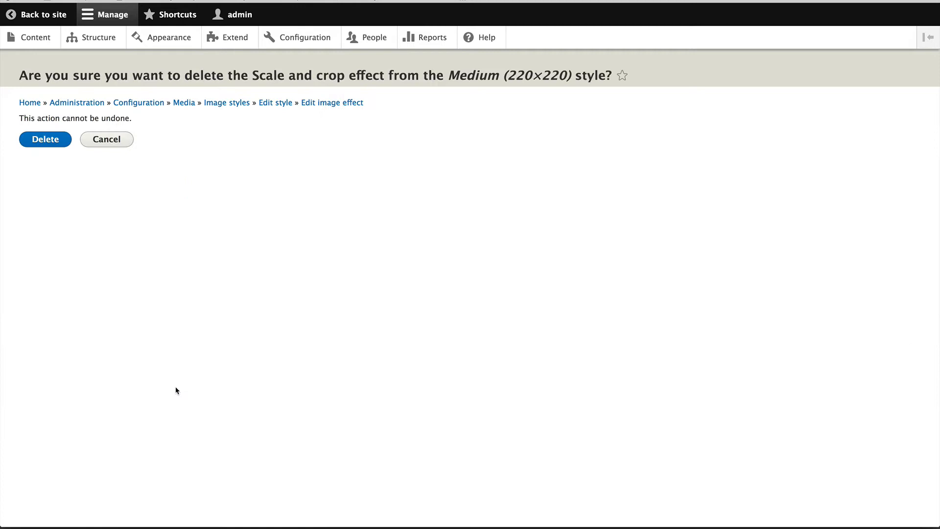
click(44, 139)
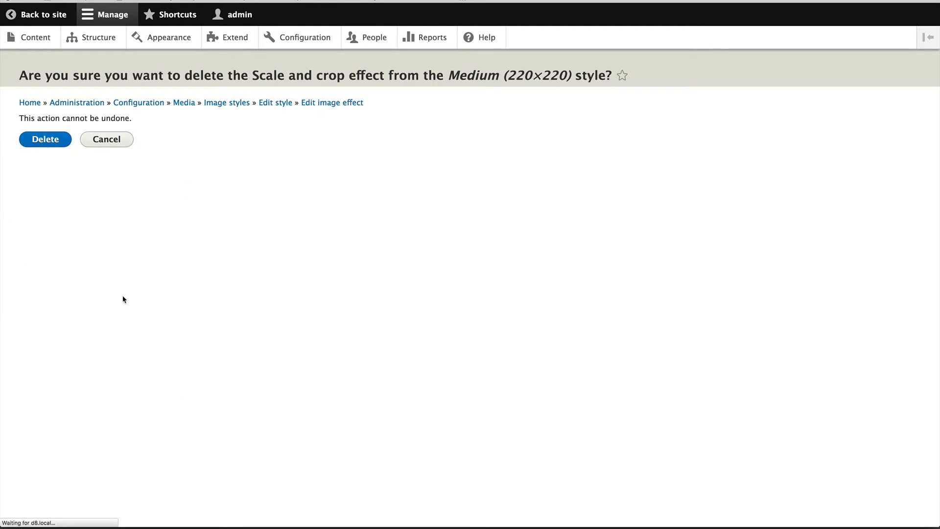
click(44, 139)
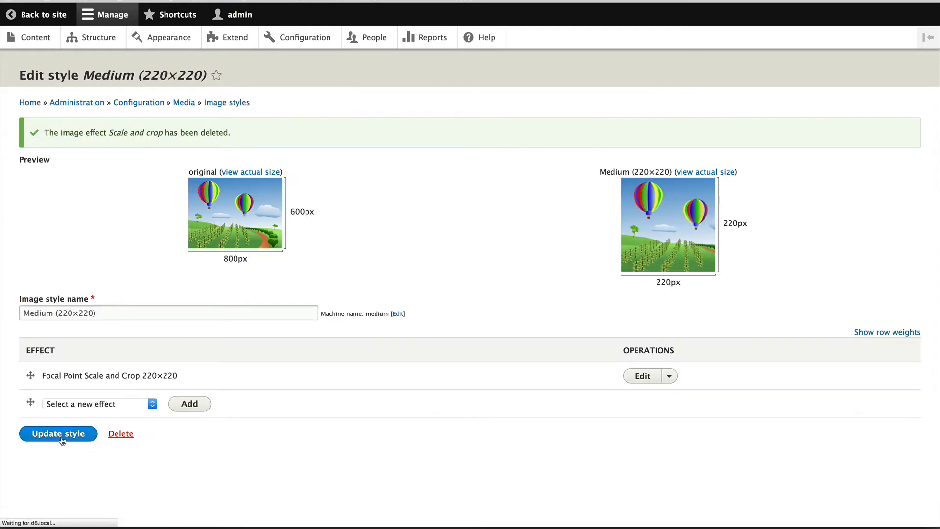
click(58, 434)
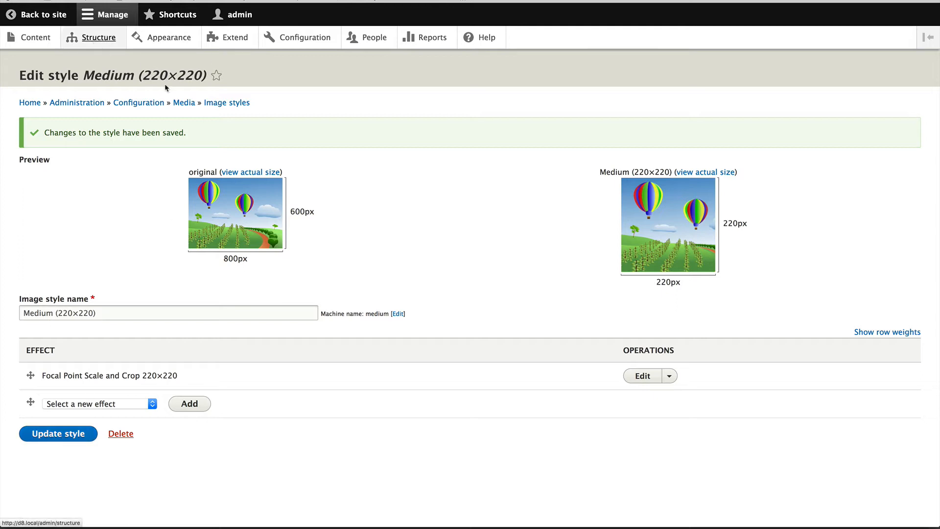
- In the Article content type's form display, set the Image field widget to Image and save
click(98, 37)
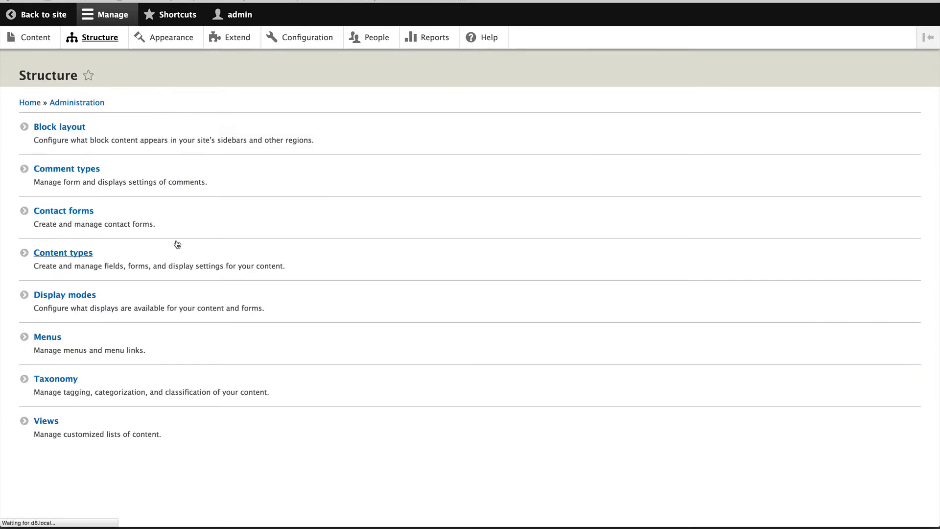
click(63, 252)
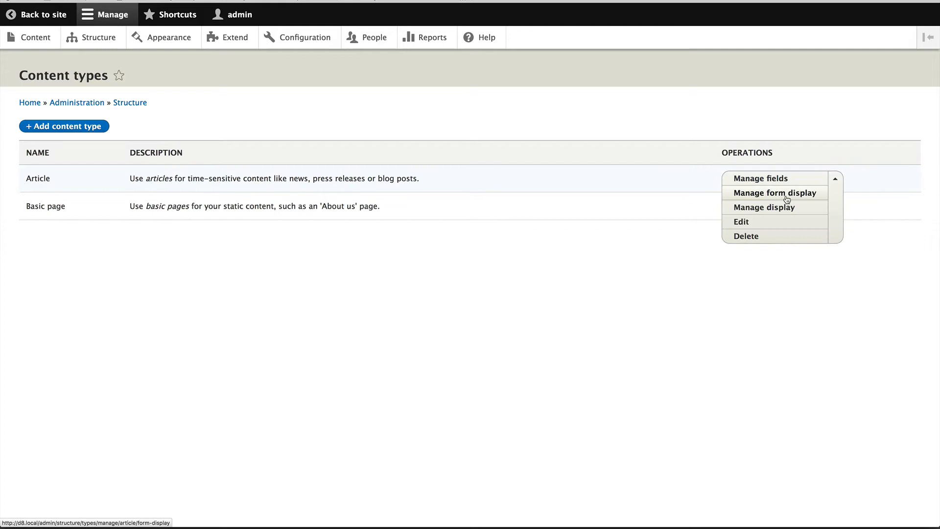
click(776, 193)
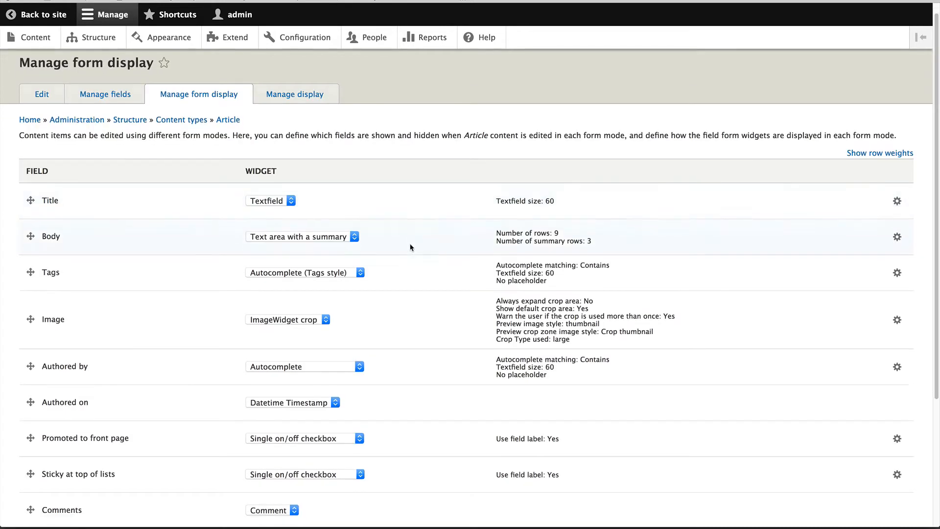
scroll(down, 3)
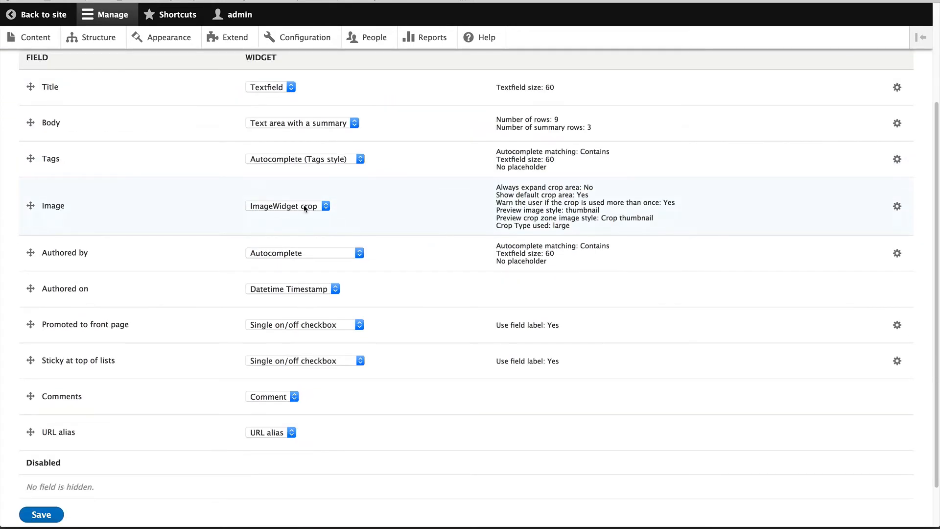
click(287, 205)
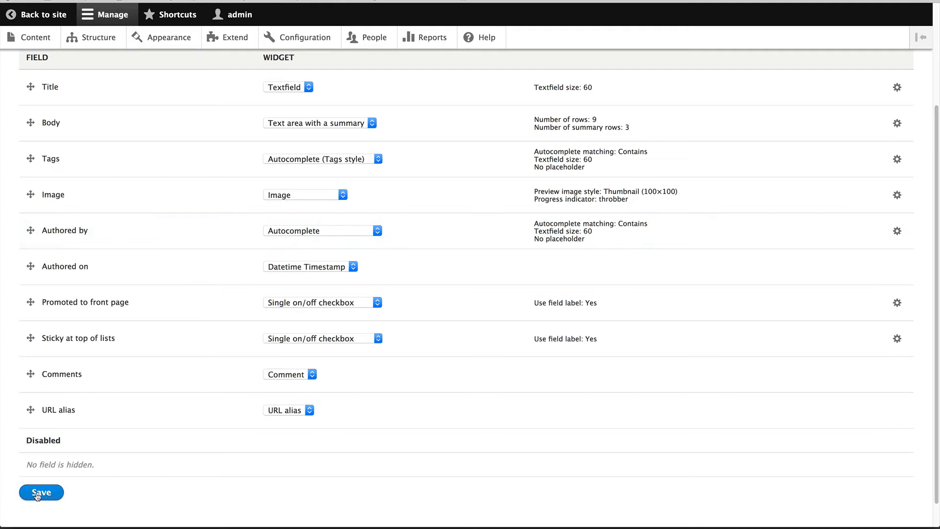
click(41, 493)
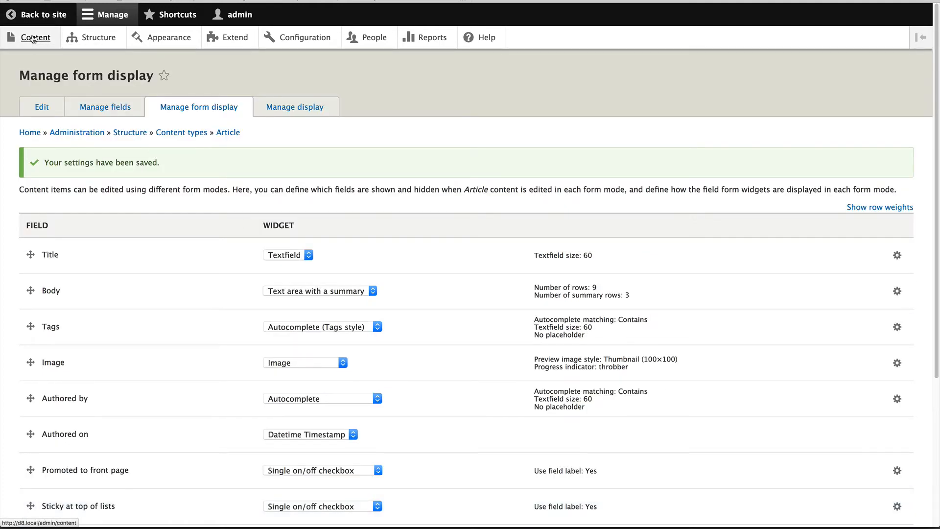
- From the content list, start editing Test Article with its plain image widget and focal point crosshair
click(36, 38)
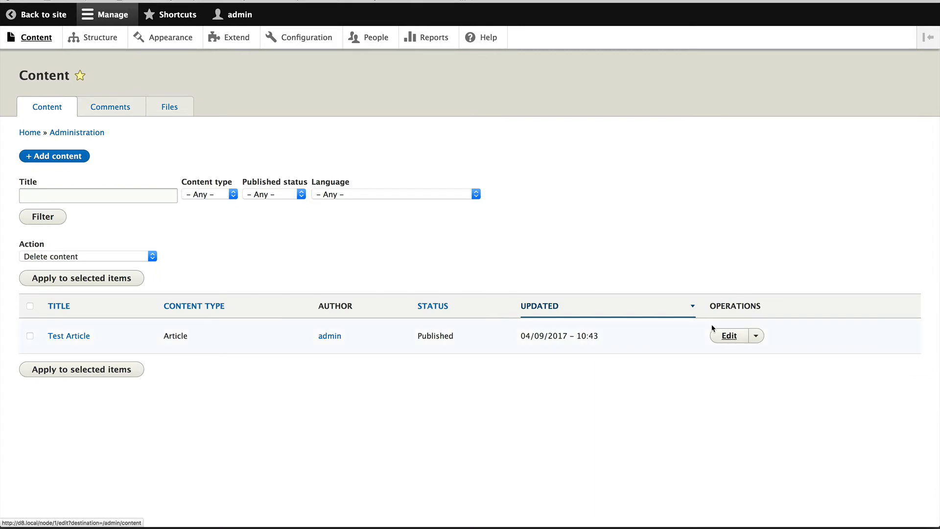
click(729, 335)
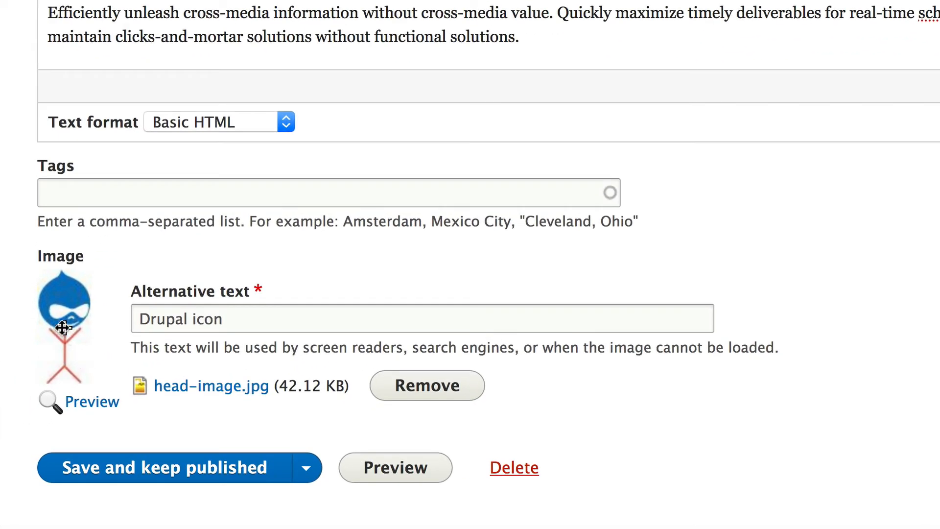
mouse_move(62, 290)
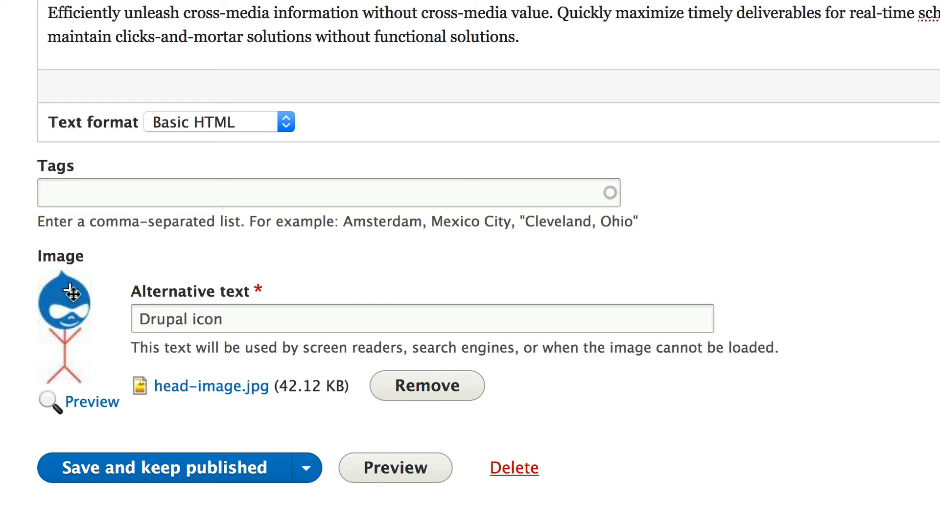
mouse_move(108, 328)
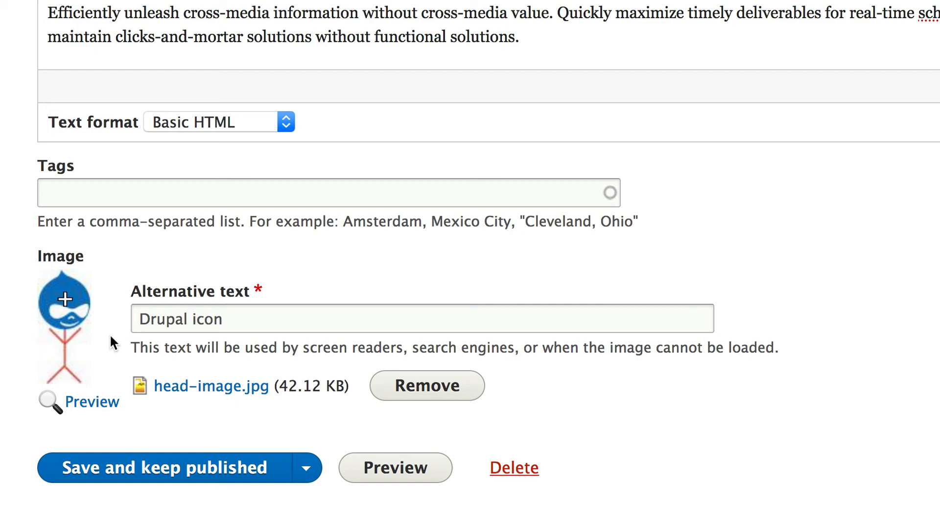
mouse_move(99, 413)
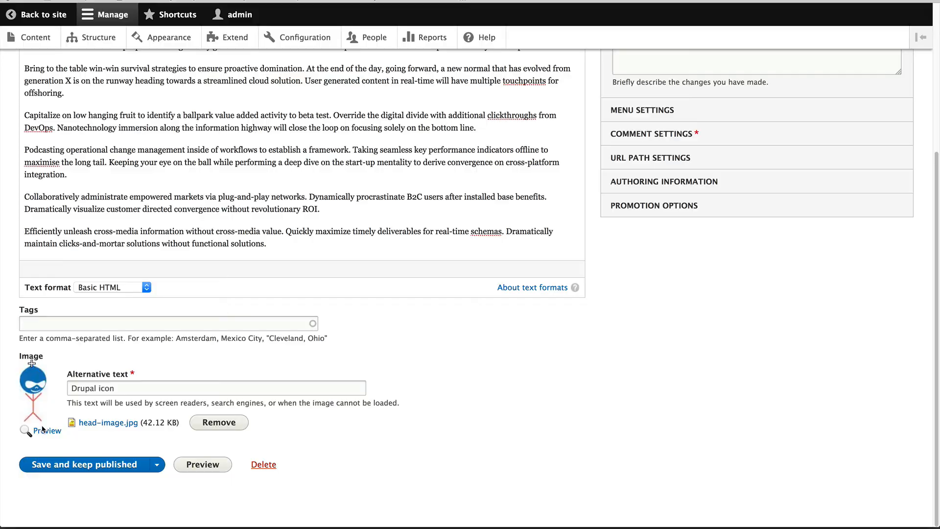
- Preview the style crops, move the focal point onto the stick figure's legs, and save keeping published
click(46, 430)
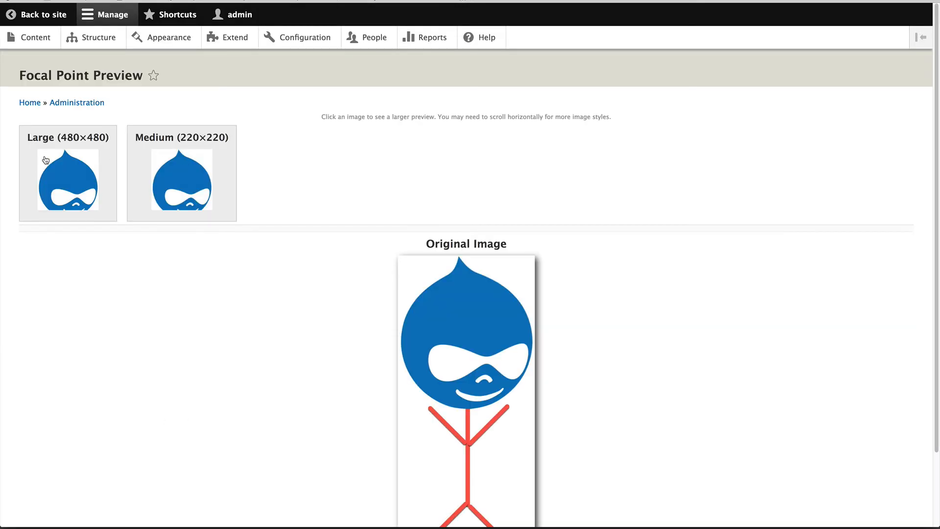
mouse_move(117, 160)
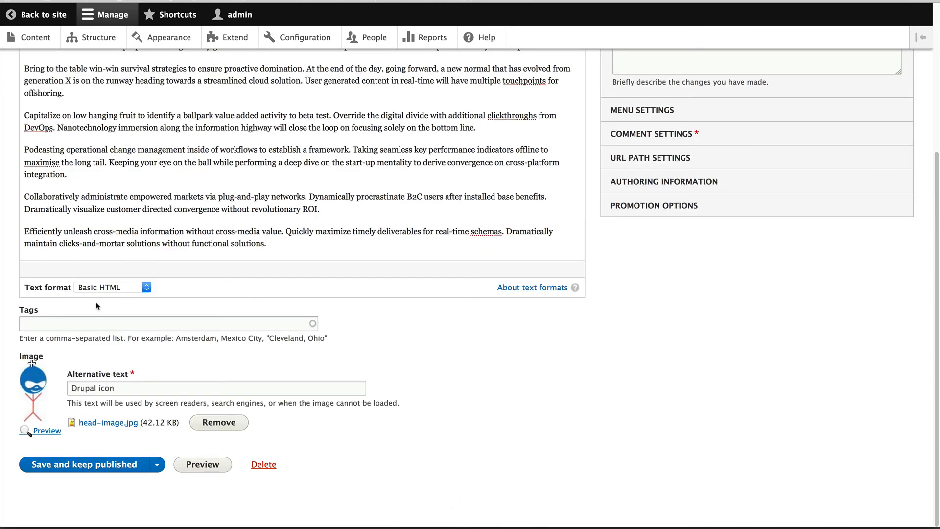
mouse_move(31, 427)
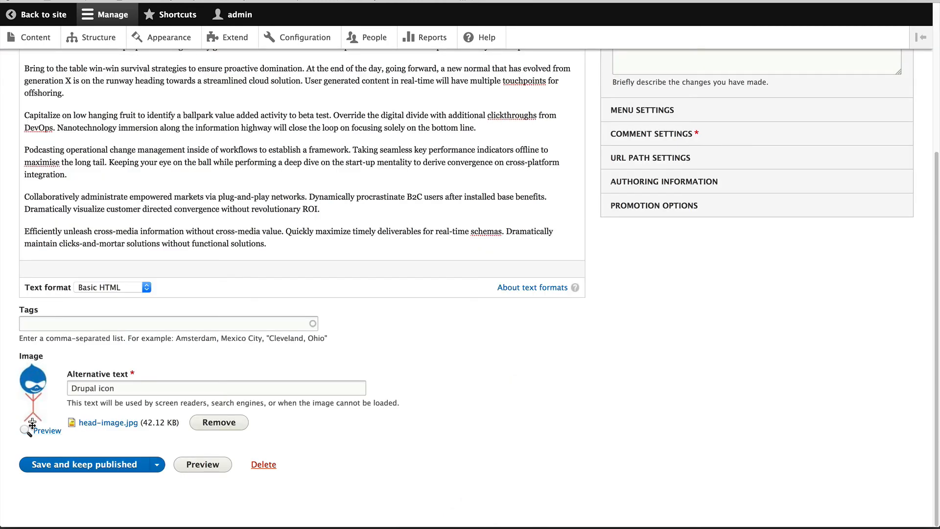
click(45, 431)
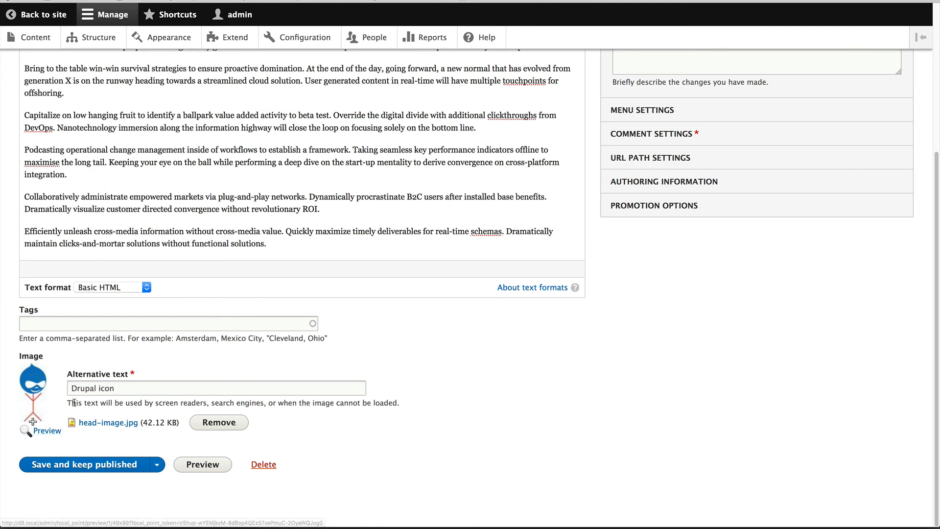
click(84, 464)
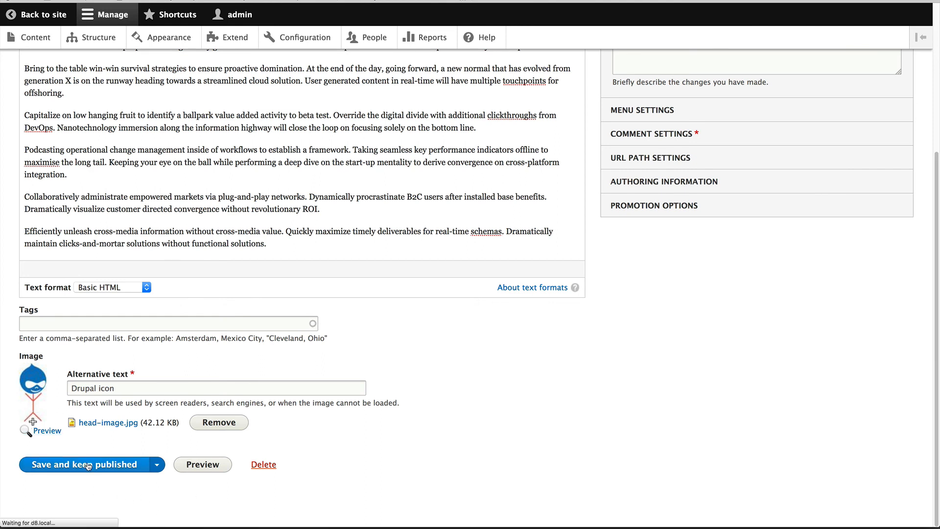
click(84, 464)
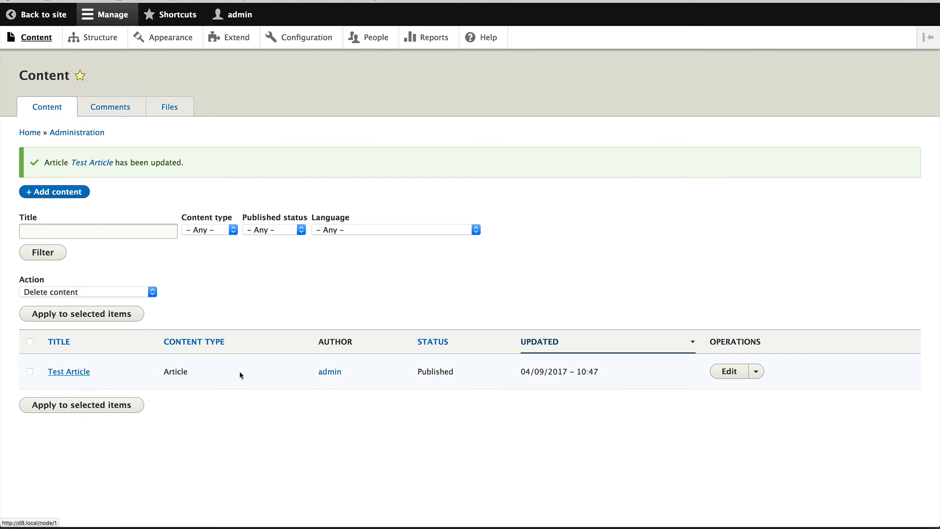
- View the published Test Article page with its image cropped around the stick figure's legs
click(69, 372)
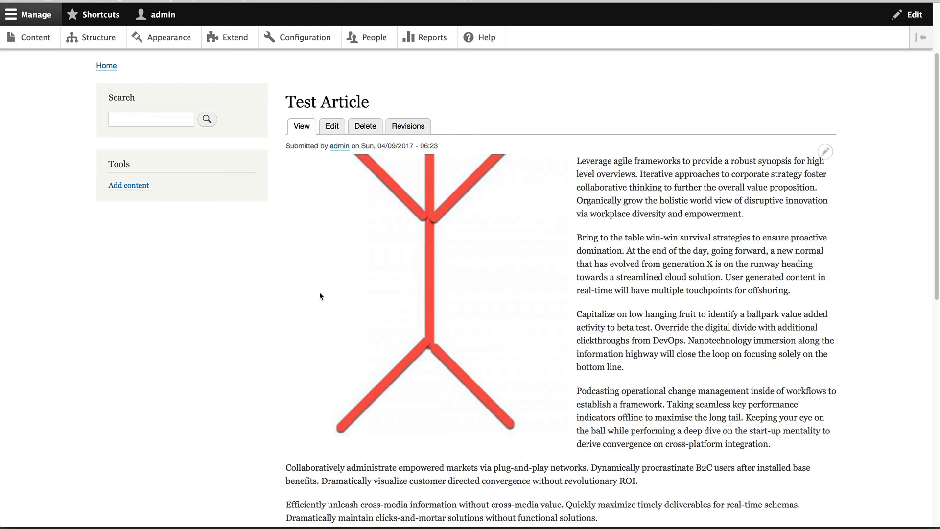
mouse_move(209, 335)
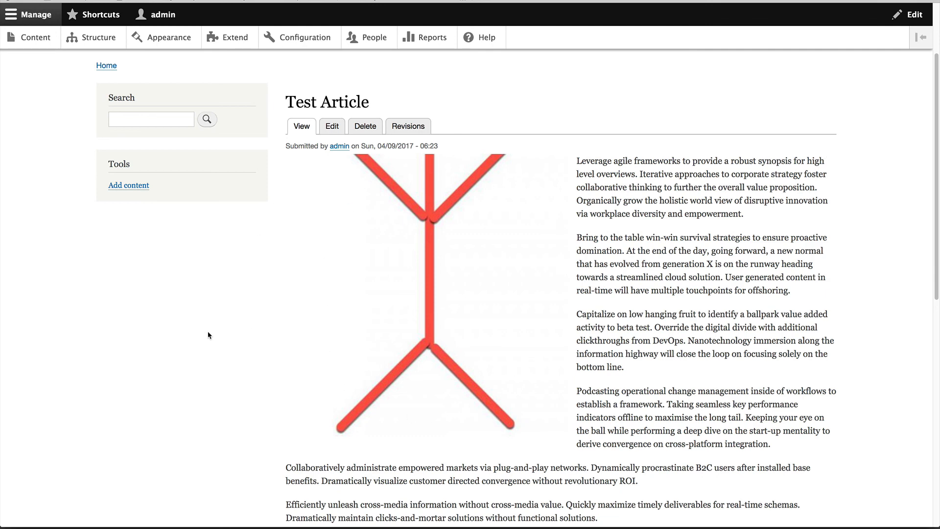